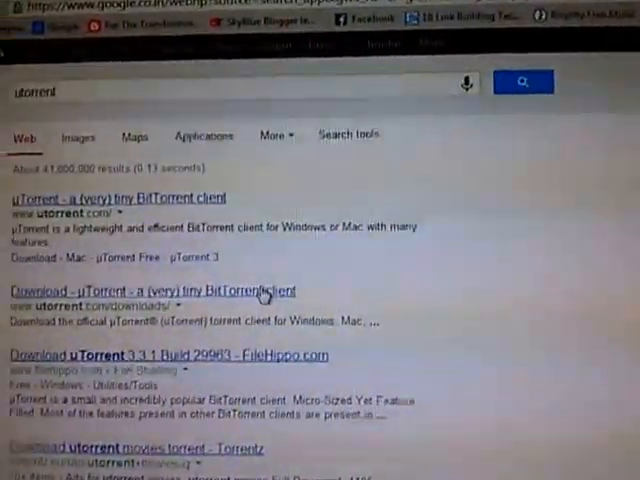
# Scroll the utorrent search results to the FileHippo uTorrent 3.3.1 Build 29963 link.
pyautogui.scroll(-3)
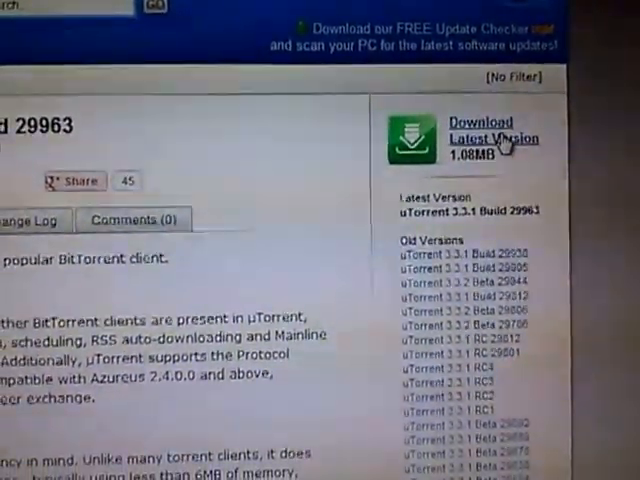
# Download the latest uTorrent installer (about 1.07 MB) from FileHippo and open its folder.
pyautogui.click(495, 138)
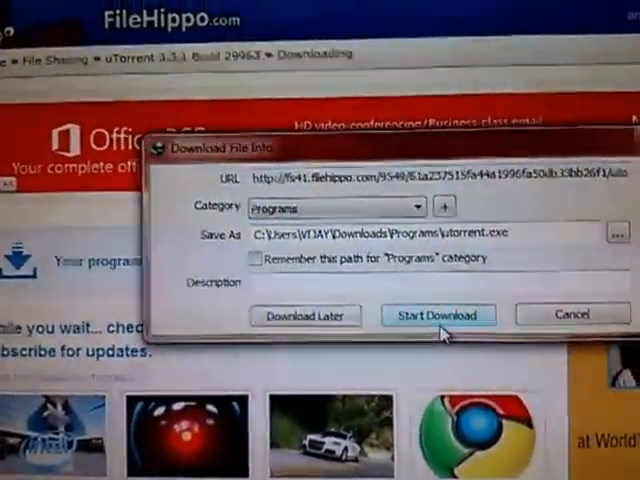
pyautogui.click(439, 315)
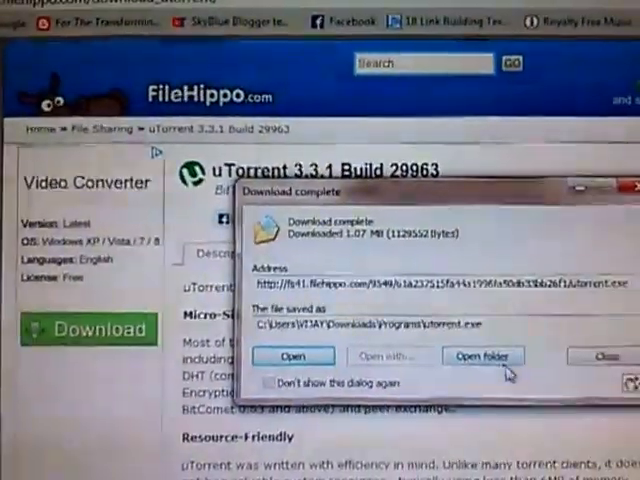
pyautogui.click(483, 356)
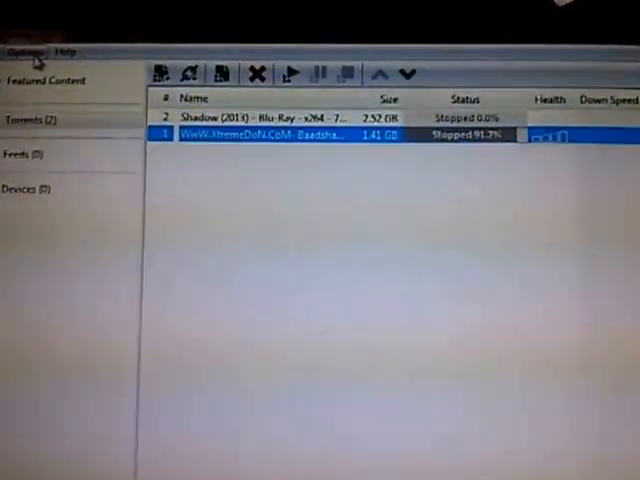
# Open uTorrent's Preferences from the Options menu.
pyautogui.click(25, 52)
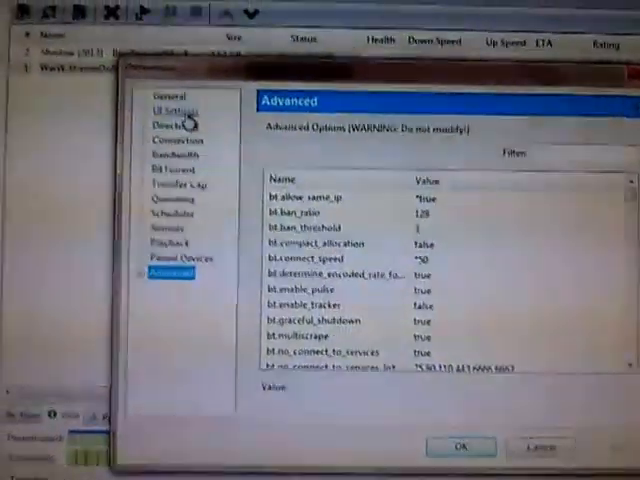
# Browse the UI Settings, Directories and Connection pages, ending on BitTorrent settings.
pyautogui.click(172, 109)
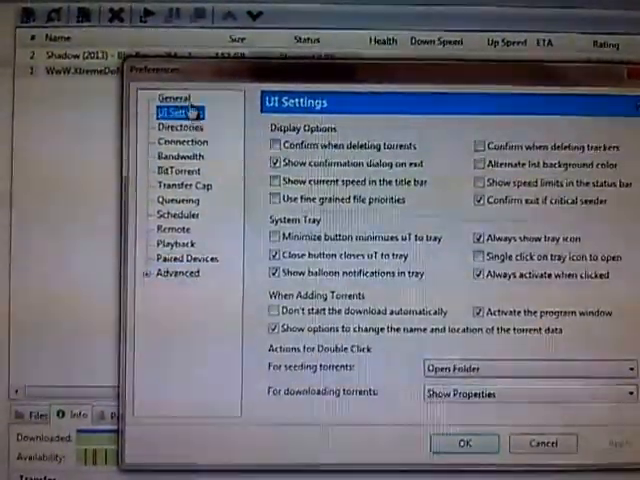
pyautogui.click(181, 127)
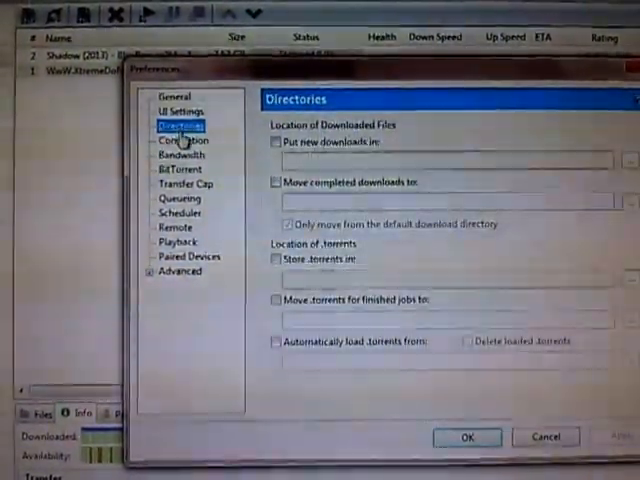
pyautogui.click(182, 131)
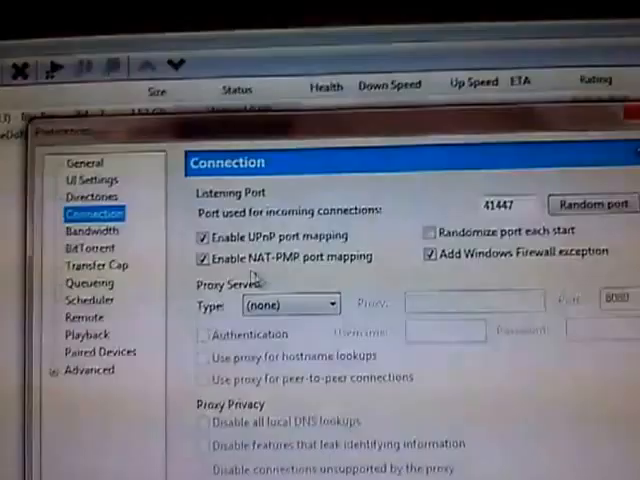
pyautogui.click(84, 196)
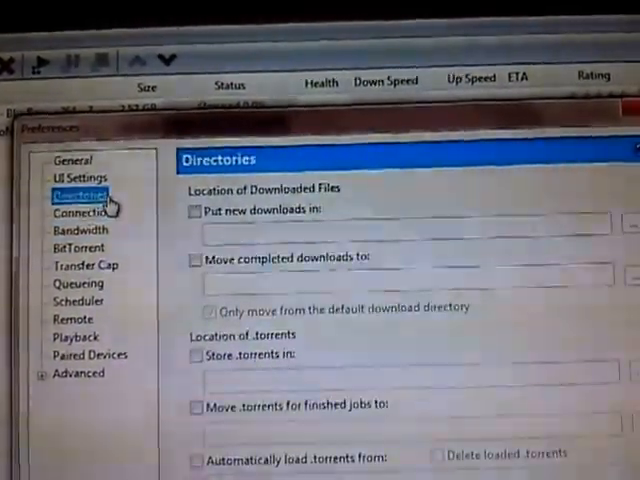
pyautogui.click(74, 207)
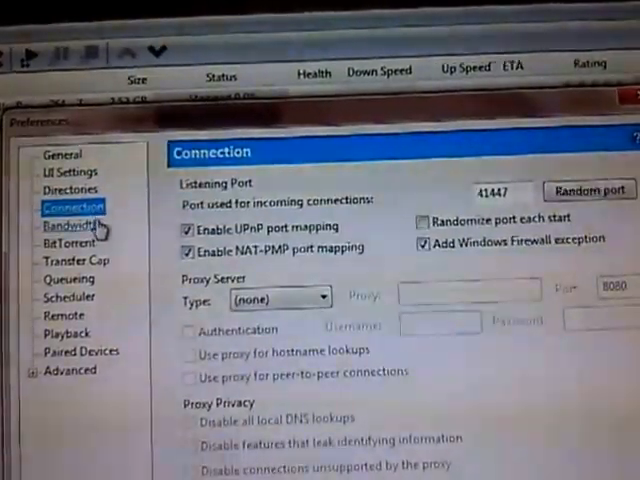
pyautogui.click(60, 244)
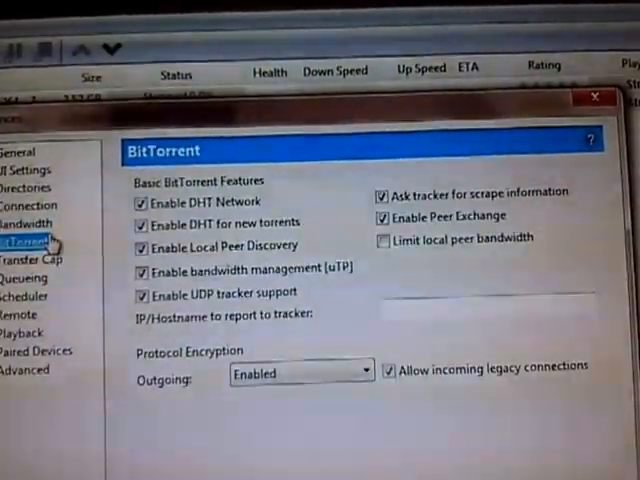
pyautogui.click(28, 213)
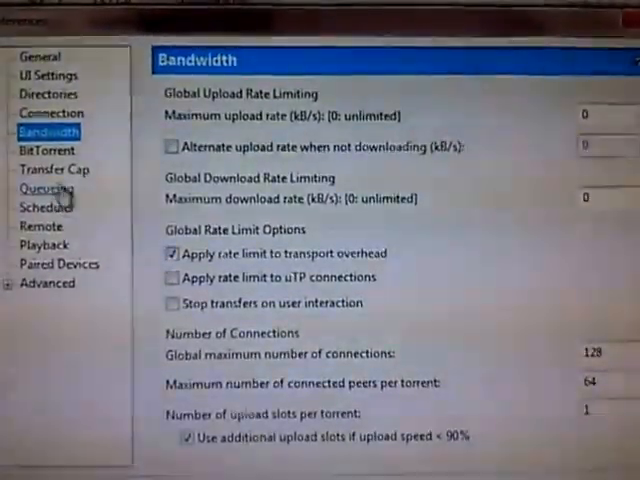
pyautogui.click(46, 149)
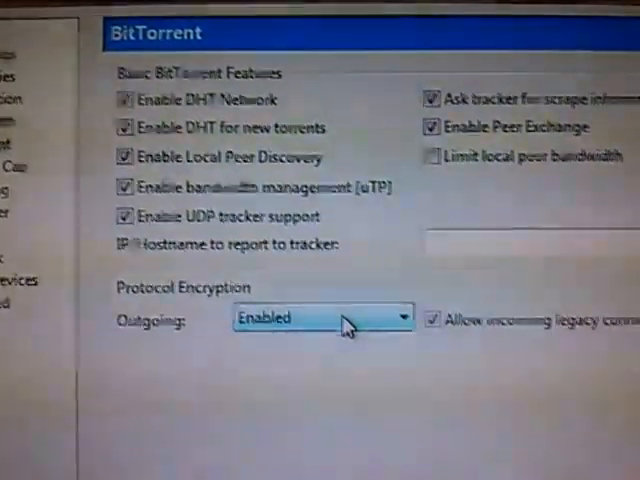
# Set outgoing protocol encryption to Disabled, then show the Queueing page.
pyautogui.click(320, 317)
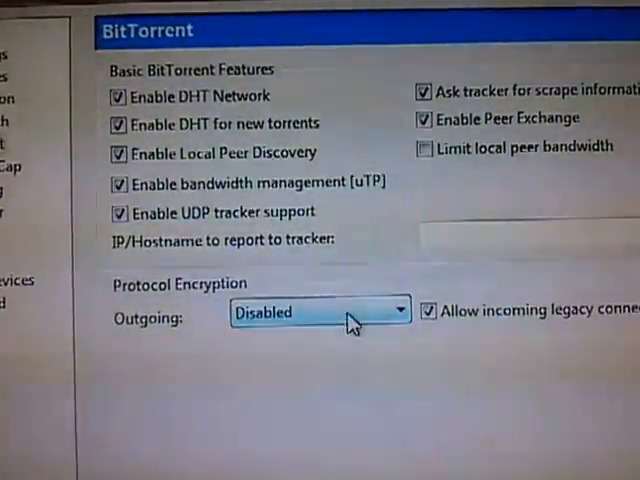
pyautogui.click(315, 312)
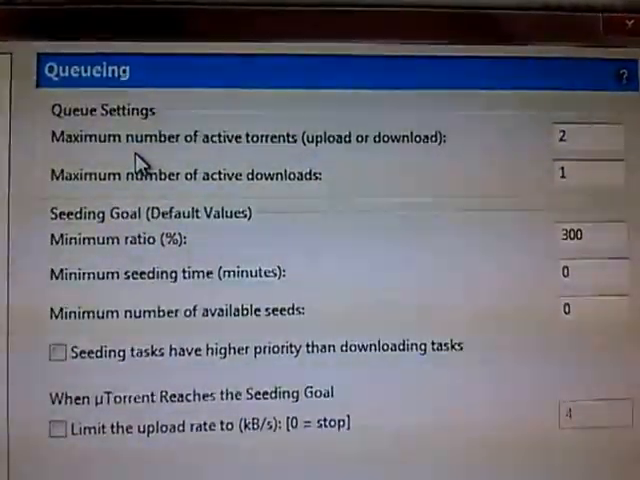
pyautogui.moveTo(362, 160)
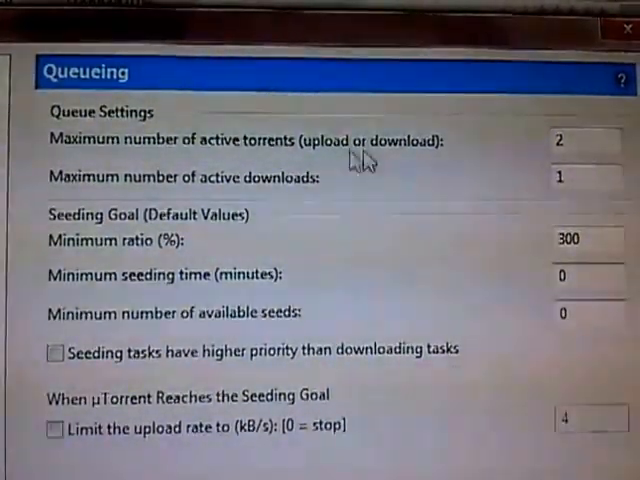
pyautogui.moveTo(90, 195)
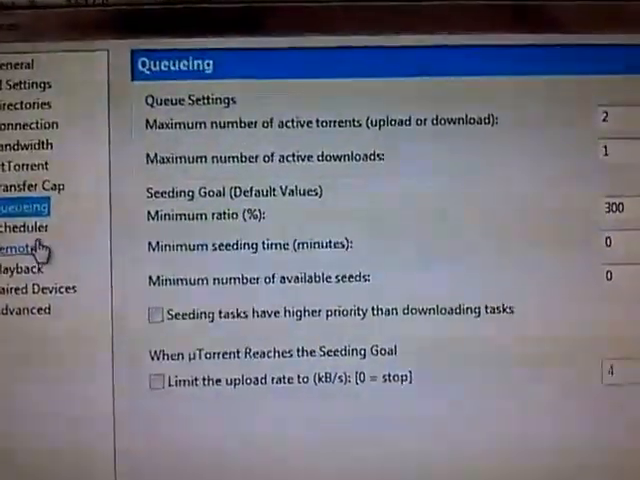
# Visit Remote and Paired Devices, then expand Advanced to show UI Extras, Disk Cache, Web UI.
pyautogui.click(20, 247)
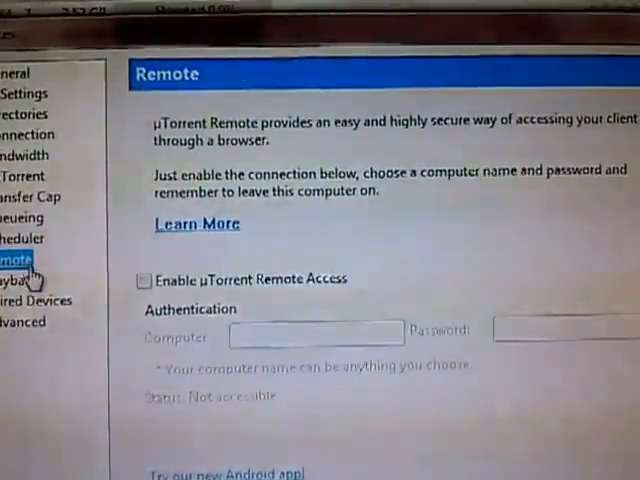
pyautogui.click(40, 297)
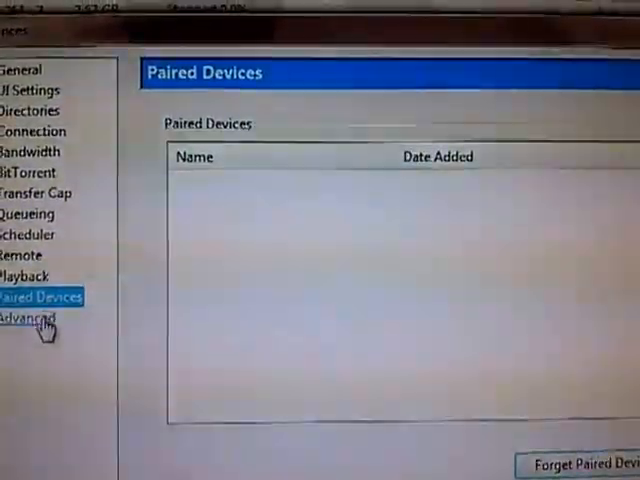
pyautogui.click(40, 321)
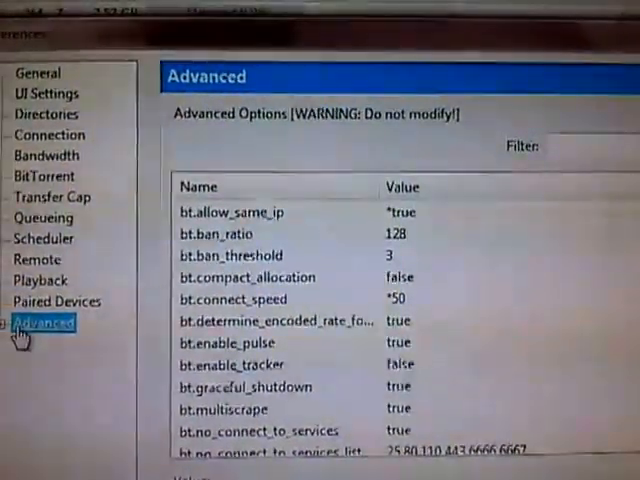
pyautogui.click(20, 322)
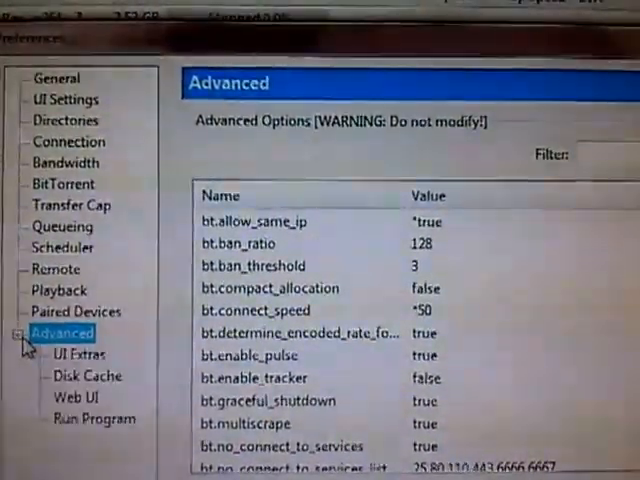
# Review the Disk Cache options, then return to the Advanced options list.
pyautogui.click(87, 375)
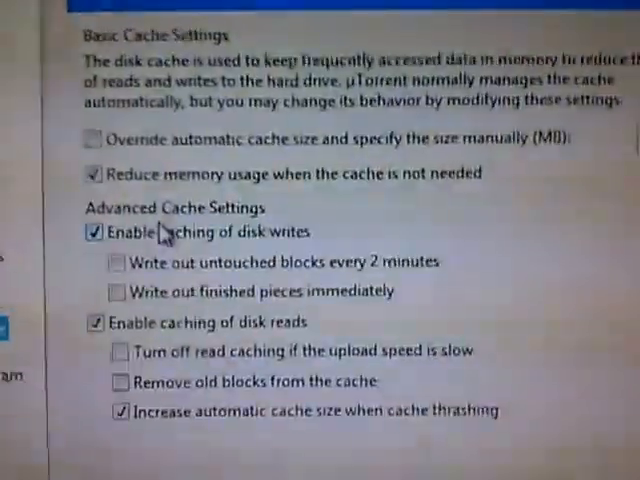
pyautogui.scroll(-3)
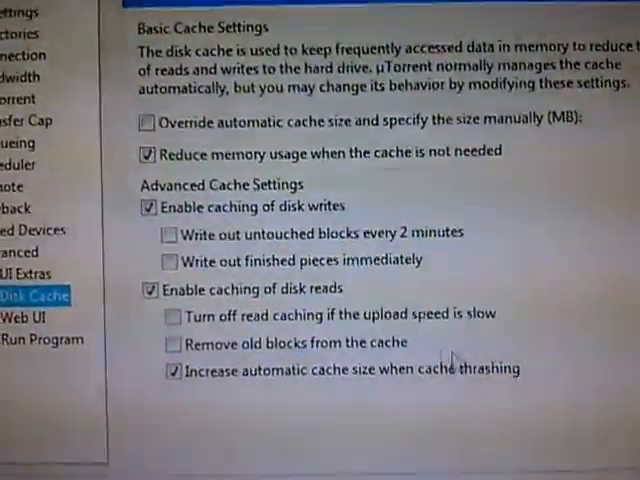
pyautogui.click(12, 279)
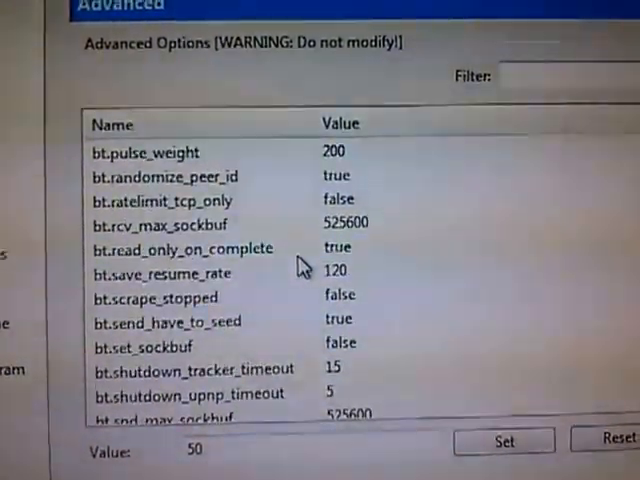
pyautogui.scroll(-3)
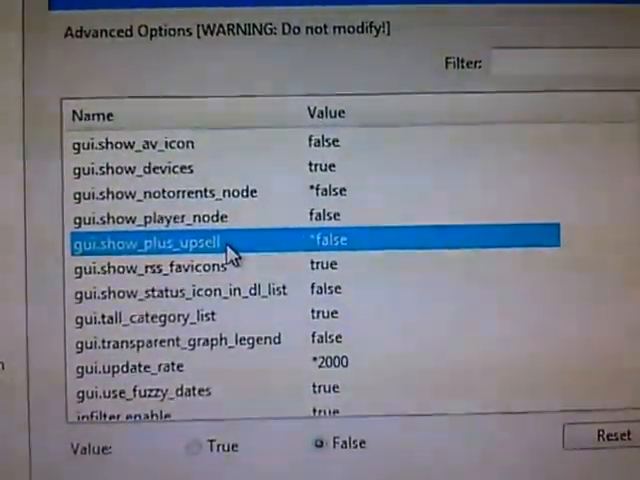
pyautogui.click(150, 367)
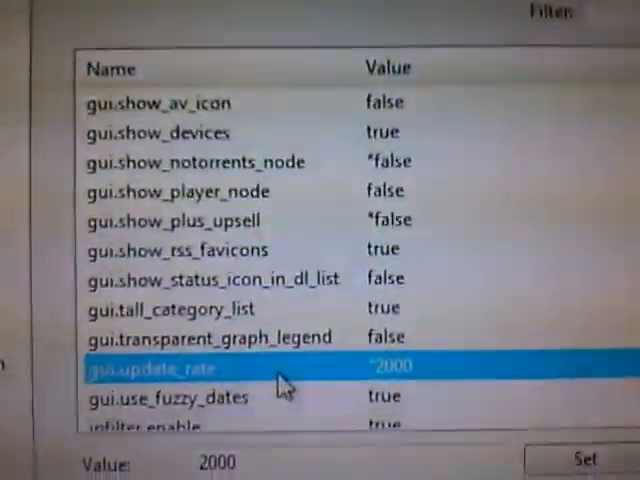
pyautogui.scroll(-3)
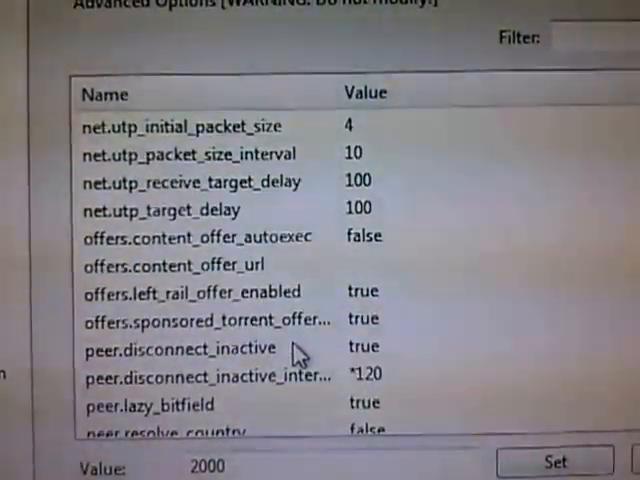
pyautogui.click(200, 375)
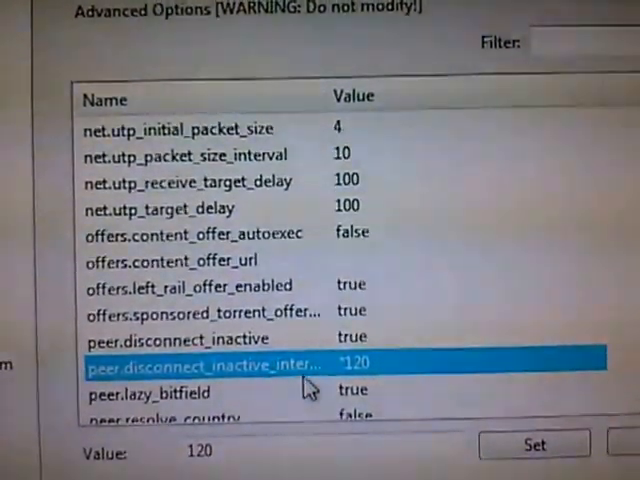
pyautogui.scroll(-3)
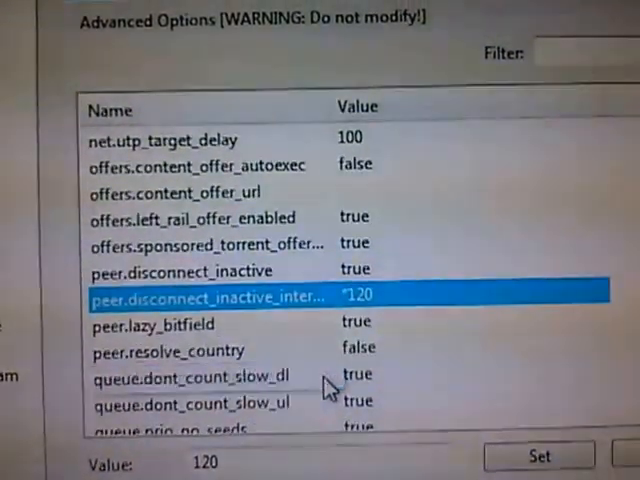
pyautogui.scroll(-3)
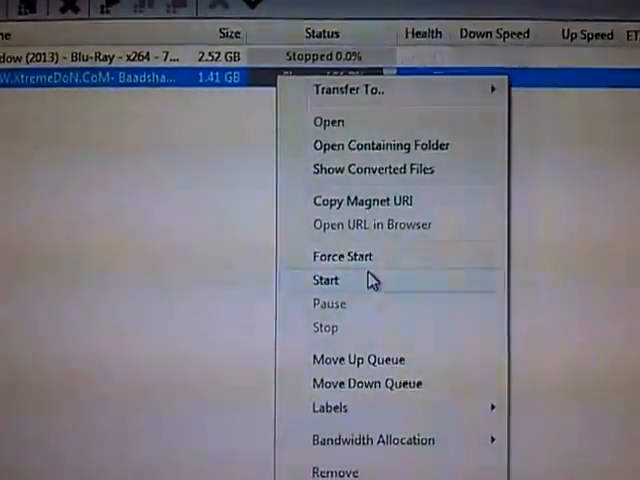
# Start the 1.41 GB torrent so it shows Connecting to peers.
pyautogui.click(326, 280)
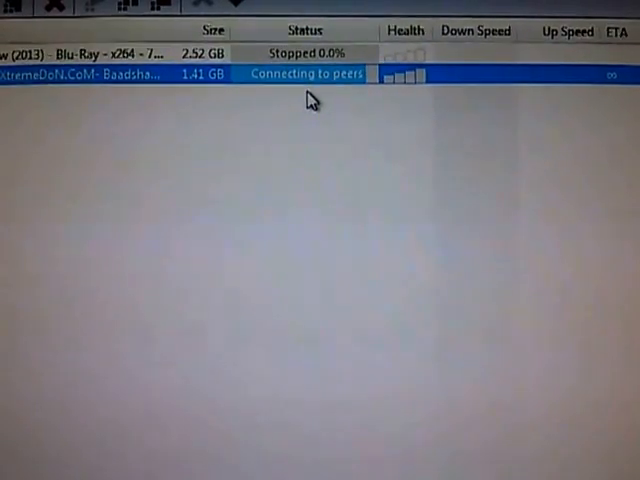